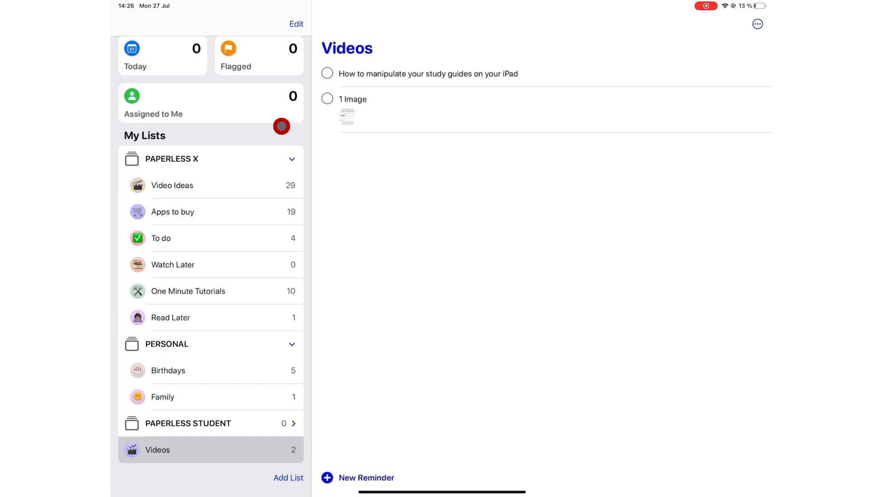
# Reveal the sidebar's Search field and enter Edit mode for the smart lists.
pyautogui.scroll(-3)
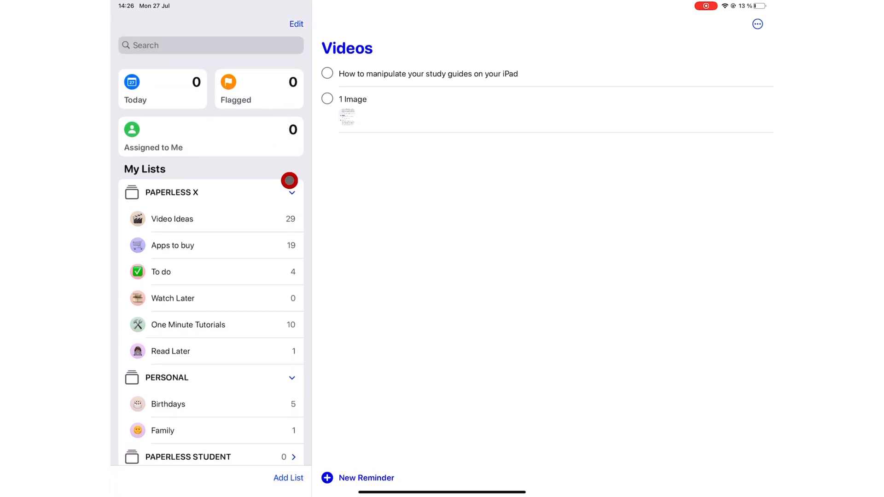
pyautogui.moveTo(346, 331)
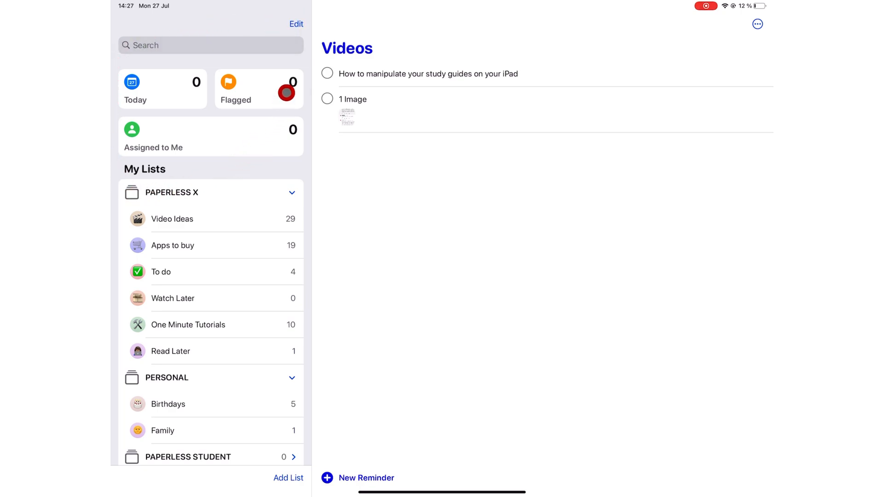
pyautogui.click(296, 23)
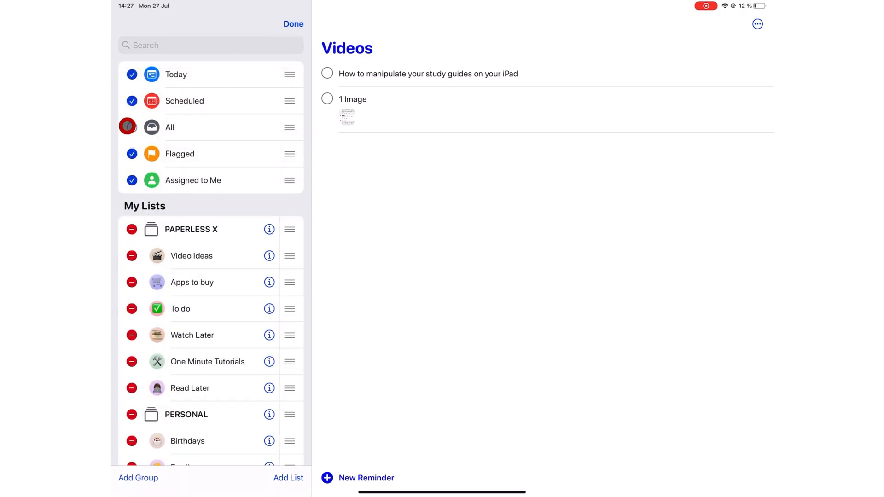
# Keep only the Today, Flagged and Assigned to Me smart lists, then open Assigned to Me.
pyautogui.click(129, 127)
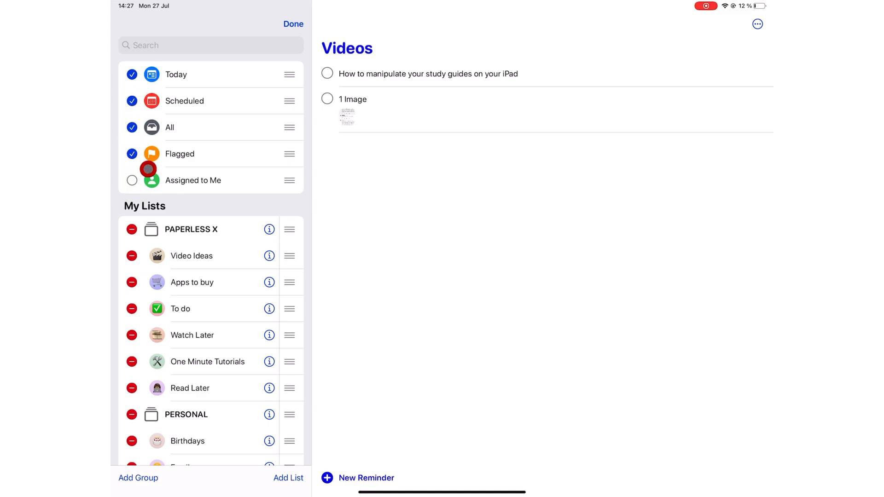
pyautogui.click(293, 23)
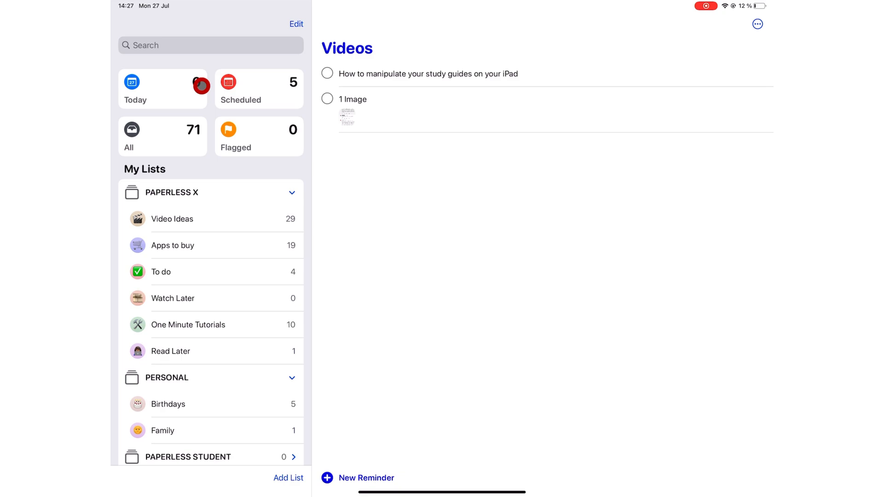
pyautogui.click(297, 24)
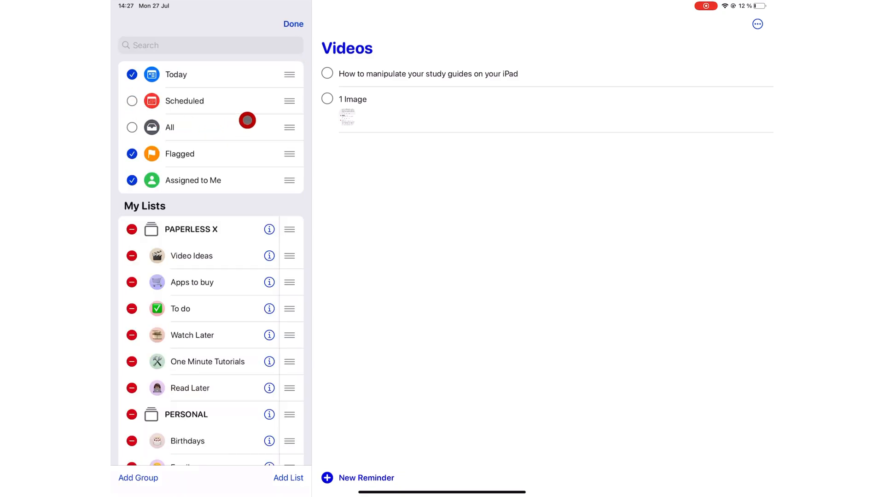
pyautogui.click(292, 24)
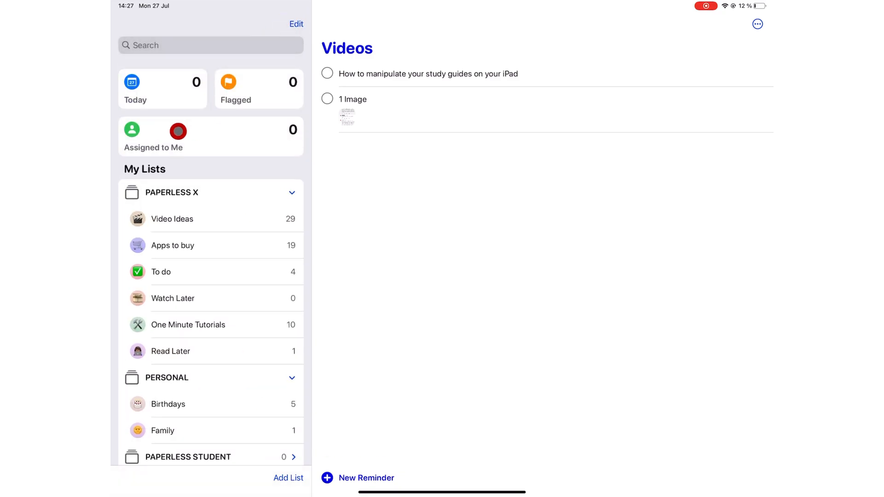
pyautogui.click(153, 136)
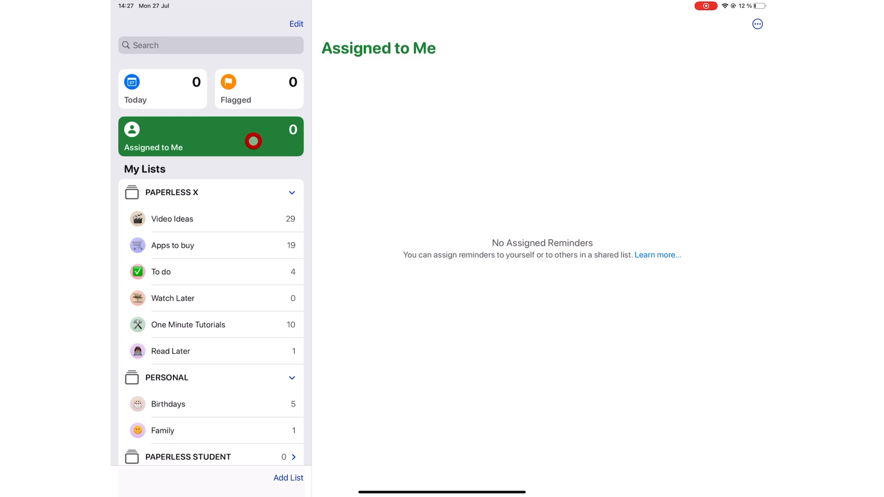
# Scroll down to the Video Ideas list's Name & Appearance emoji options.
pyautogui.scroll(-3)
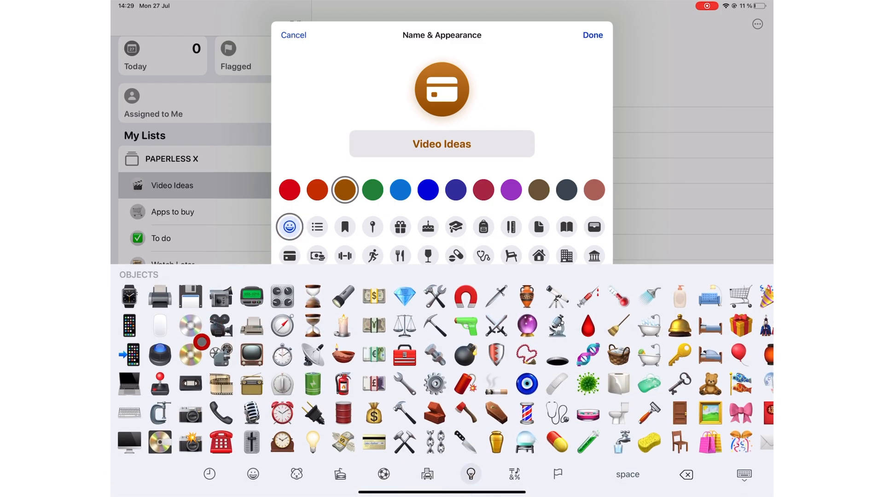
# Browse the travel and places emoji, then enter a Minor changes reminder in Family.
pyautogui.click(427, 474)
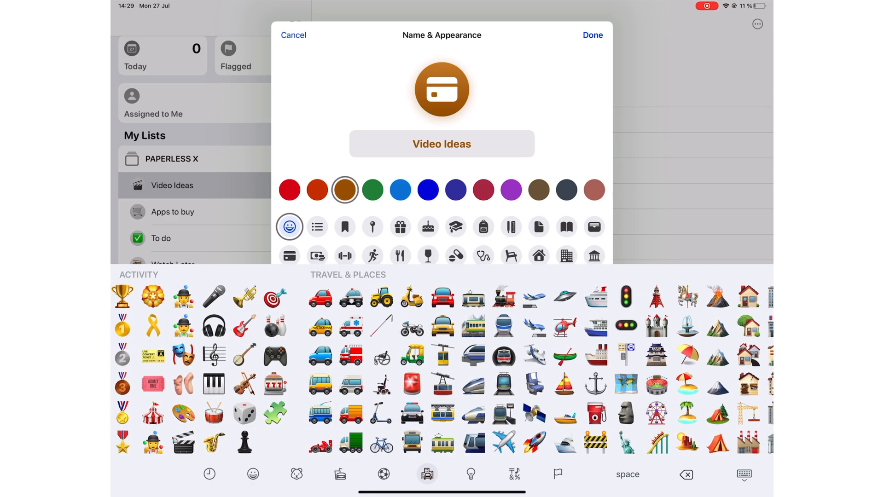
pyautogui.click(339, 474)
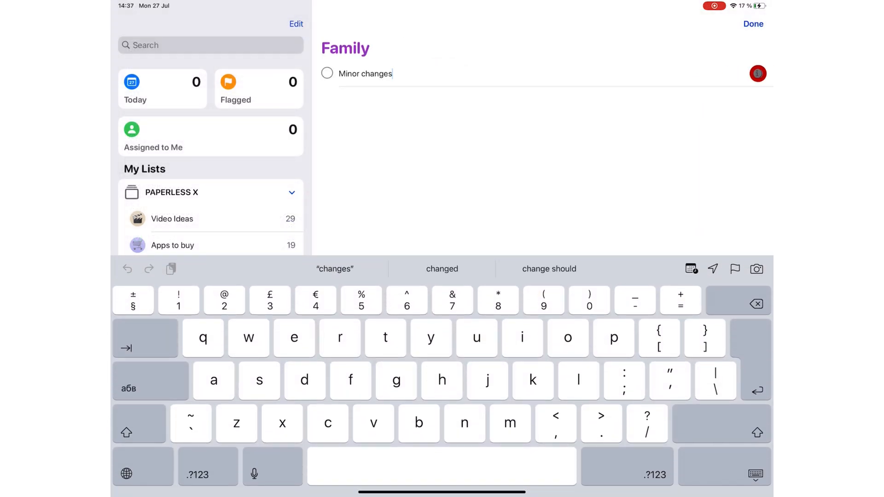
# Show the Details panel of the Minor changes reminder via its info button.
pyautogui.click(758, 73)
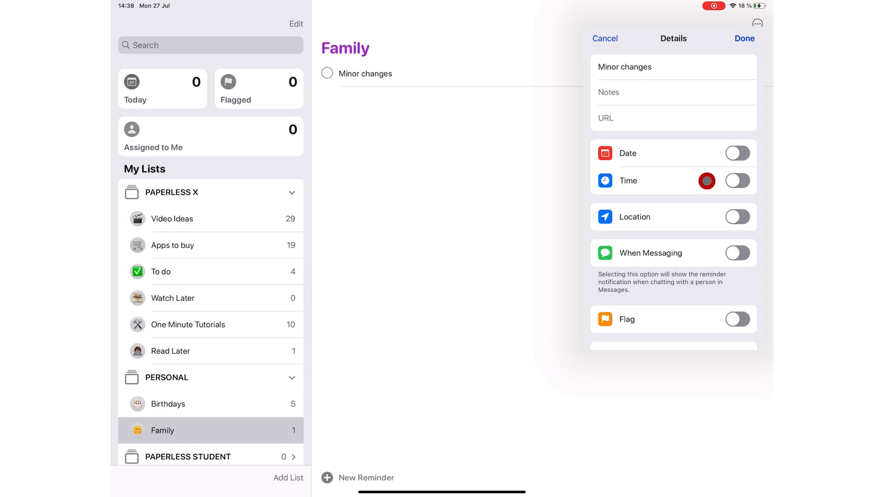
# Give the Minor changes reminder a time of 17:00.
pyautogui.click(738, 181)
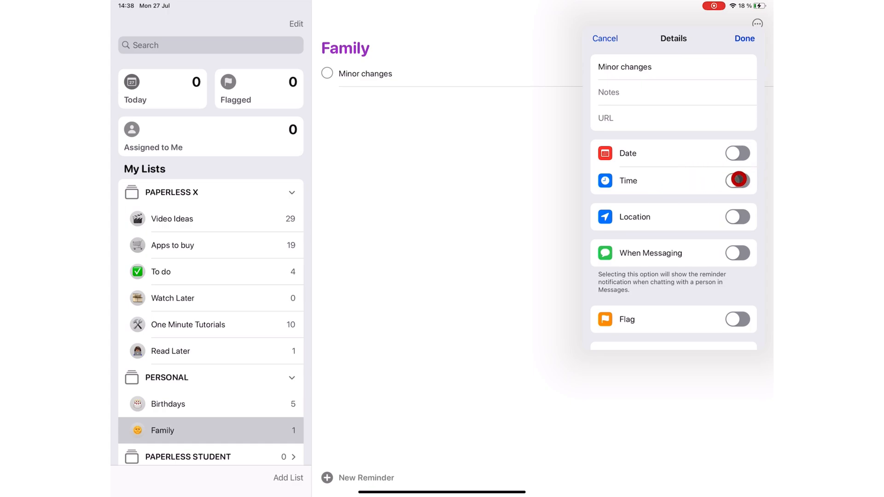
pyautogui.click(737, 153)
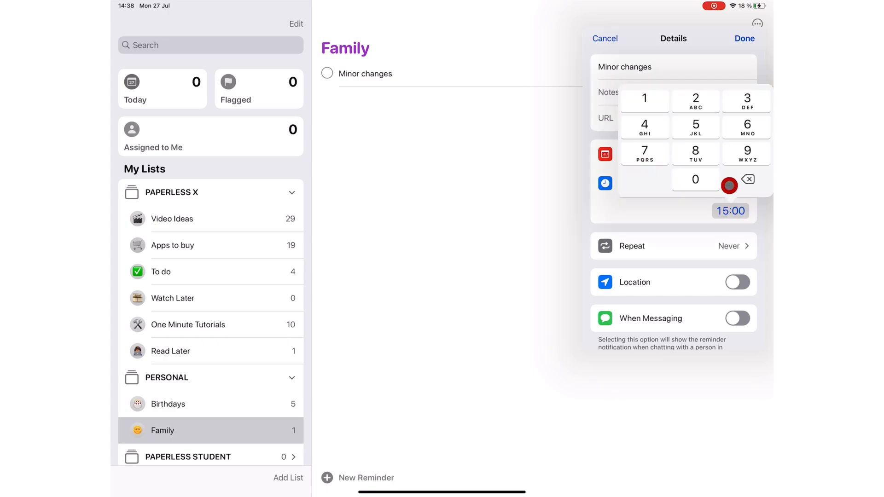
pyautogui.click(643, 153)
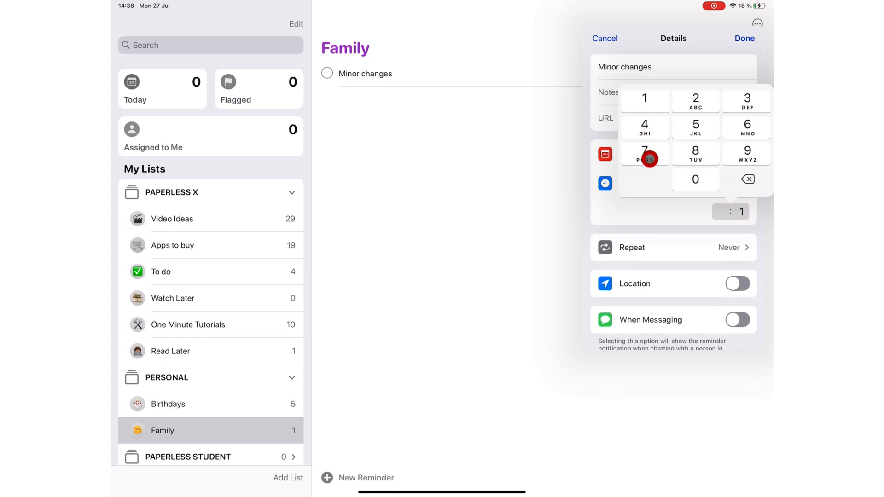
pyautogui.click(644, 153)
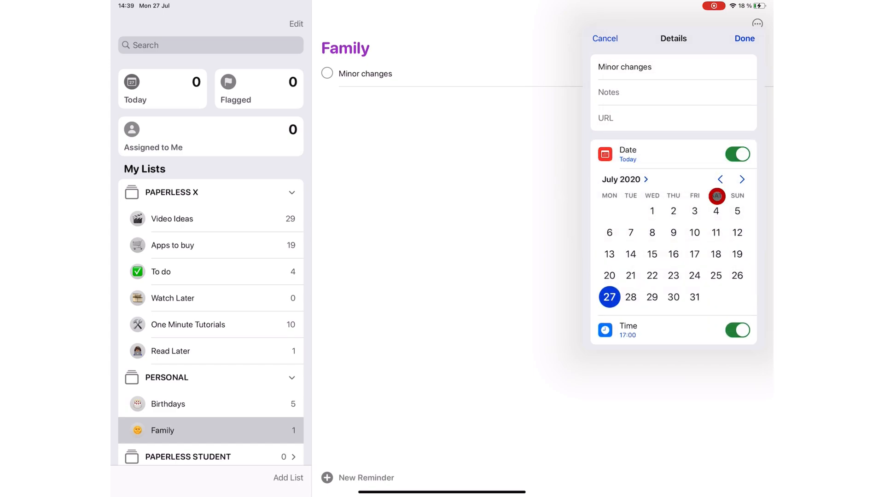
# Set the reminder's date to July 2020 and save the schedule.
pyautogui.click(742, 179)
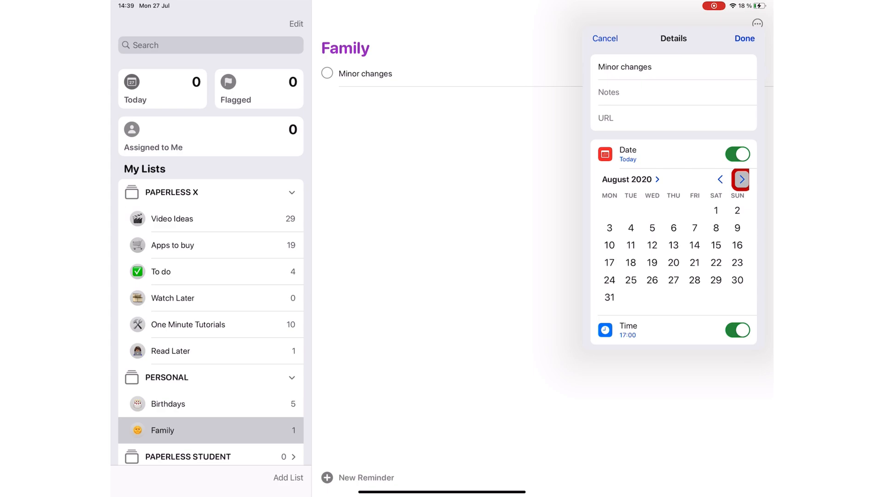
pyautogui.click(739, 179)
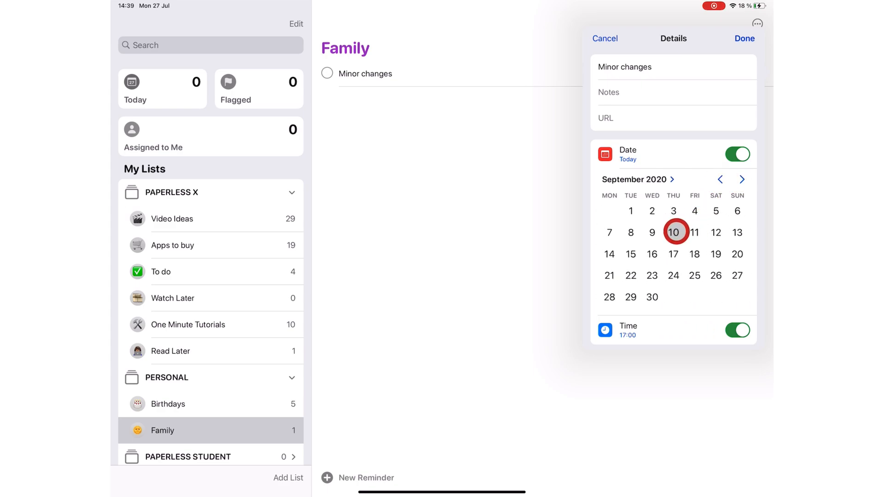
pyautogui.click(721, 179)
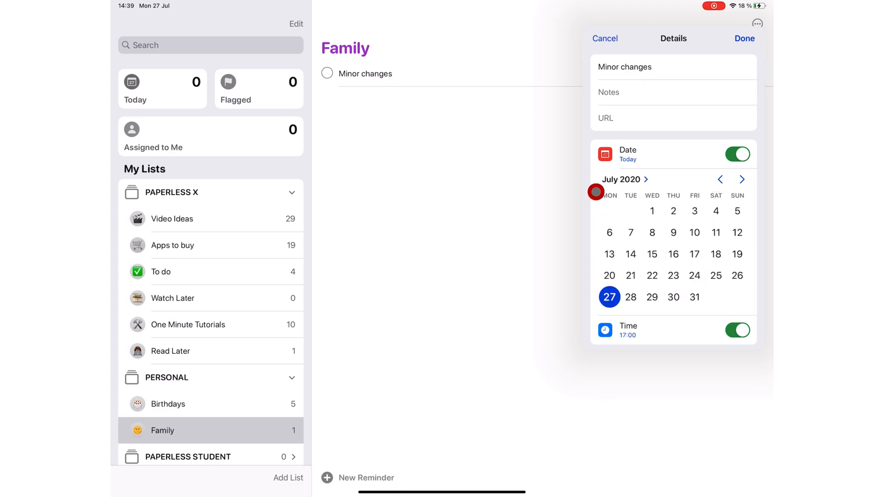
pyautogui.click(618, 180)
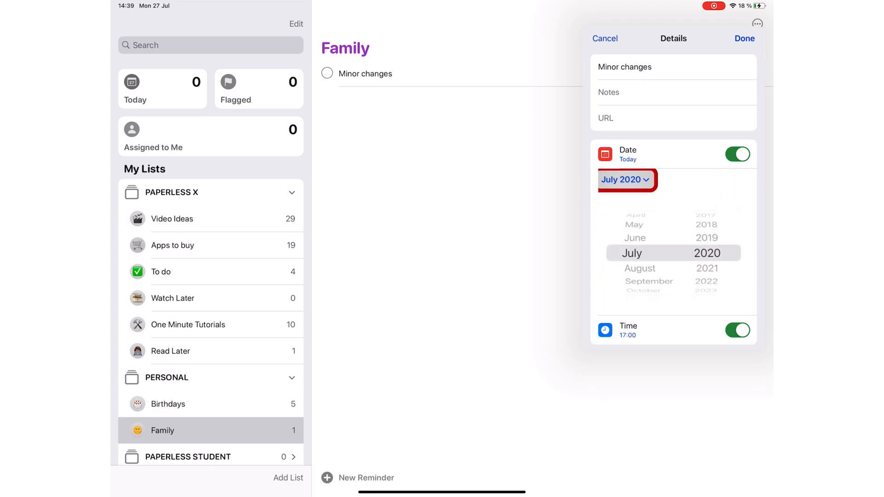
pyautogui.click(744, 38)
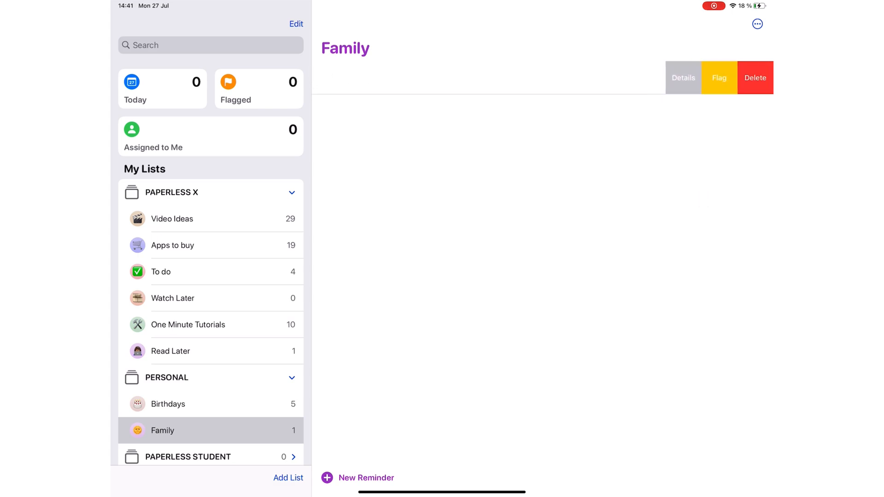
# Start a new reminder after Minor changes and name it Trial task.
pyautogui.click(725, 90)
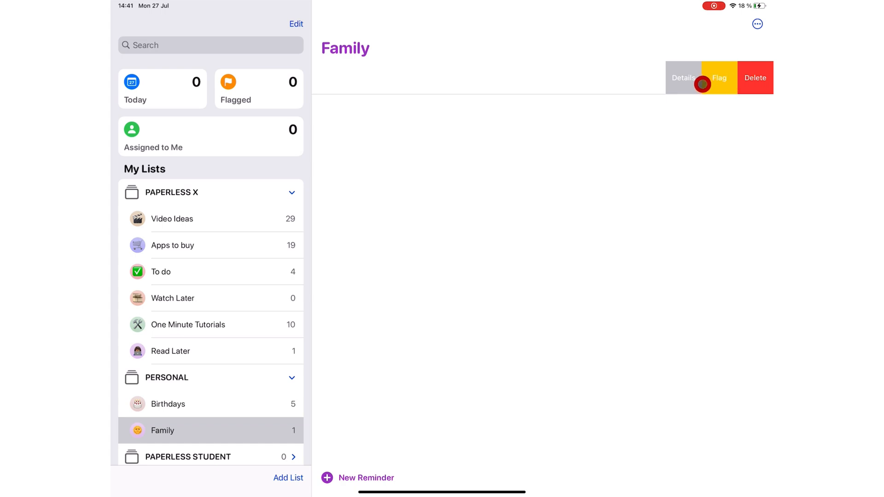
pyautogui.click(683, 78)
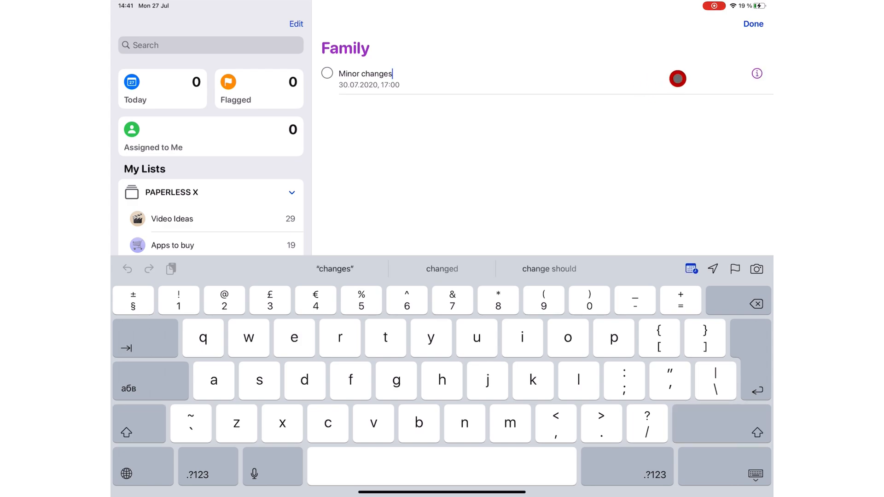
pyautogui.click(753, 23)
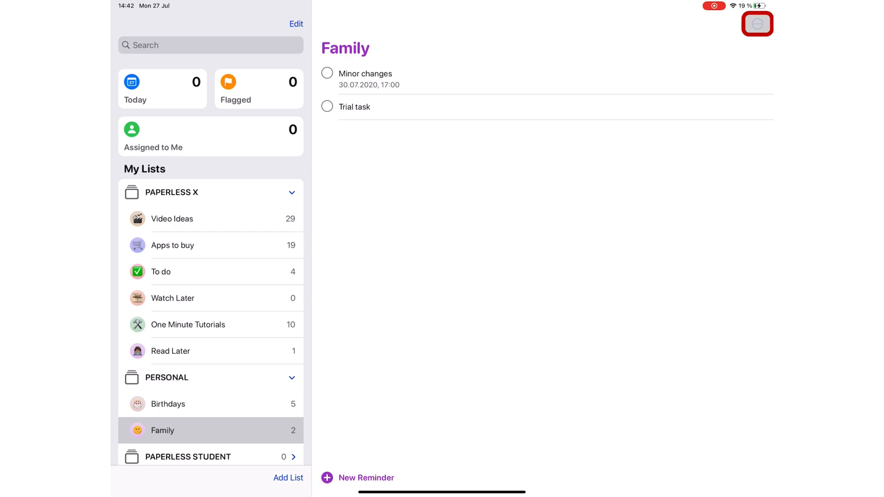
# Select both Minor changes and Trial task and mark them as completed.
pyautogui.click(757, 24)
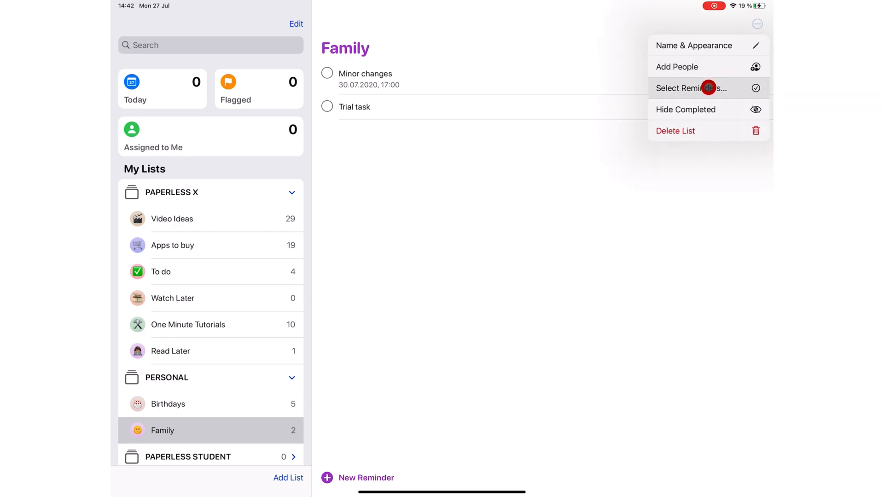
pyautogui.click(690, 88)
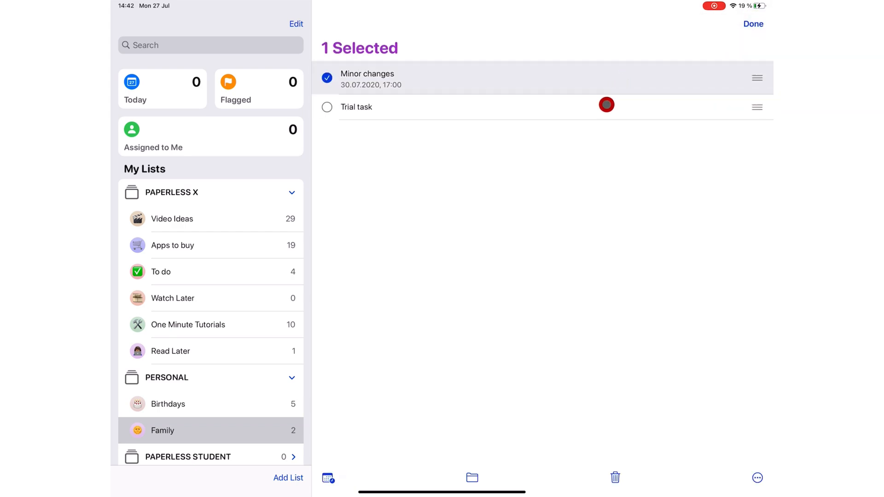
pyautogui.click(327, 108)
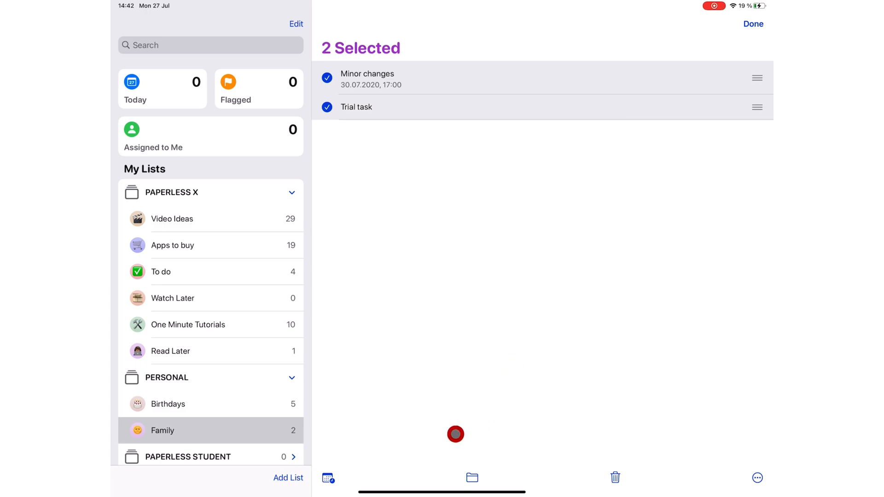
pyautogui.click(327, 478)
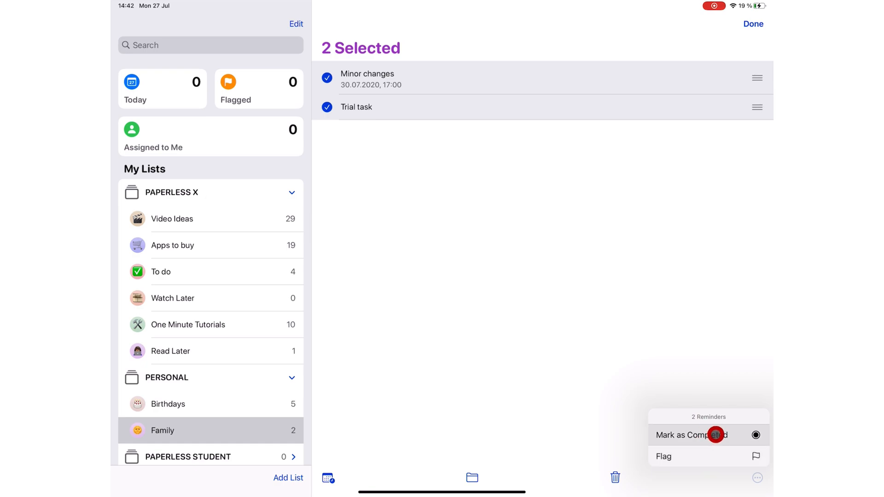
pyautogui.click(472, 477)
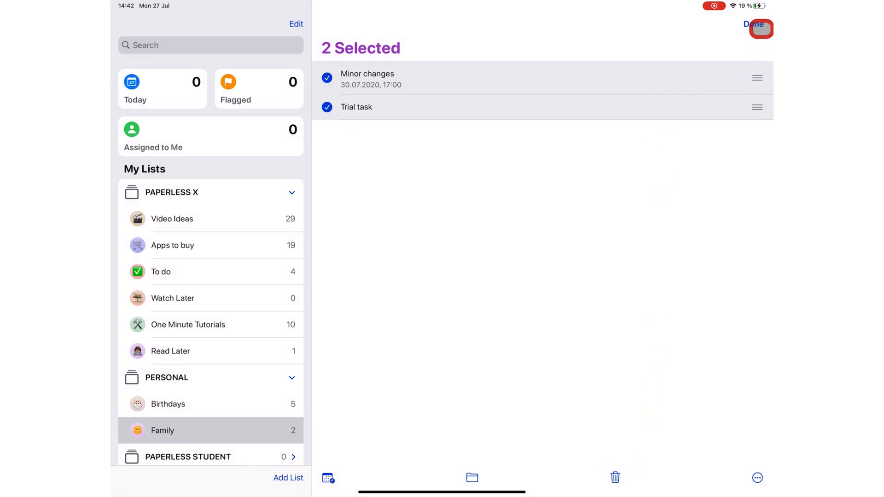
pyautogui.click(754, 29)
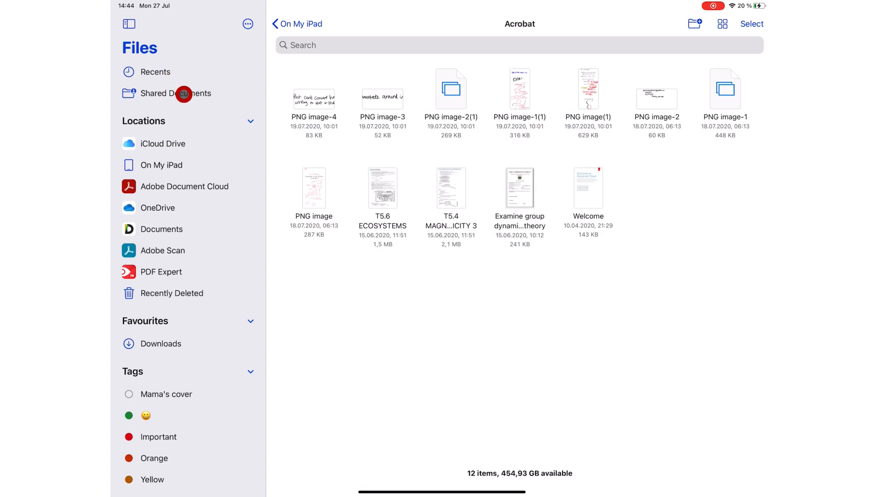
pyautogui.click(178, 93)
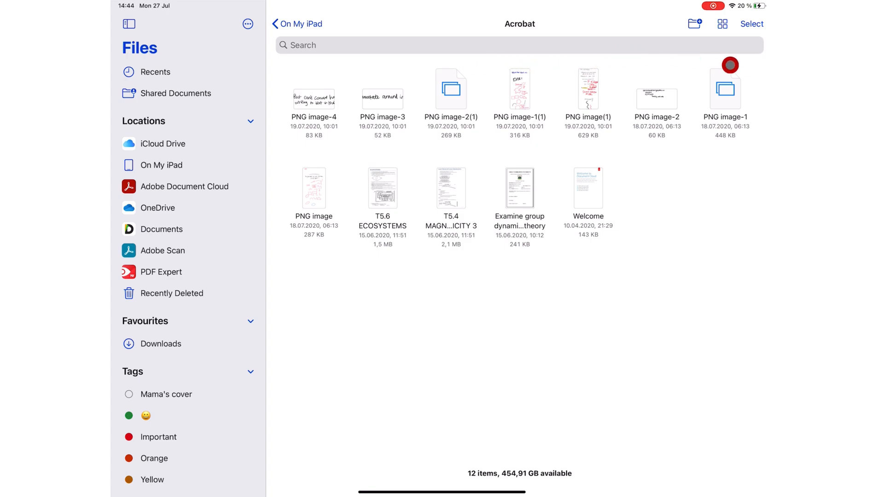
pyautogui.click(722, 23)
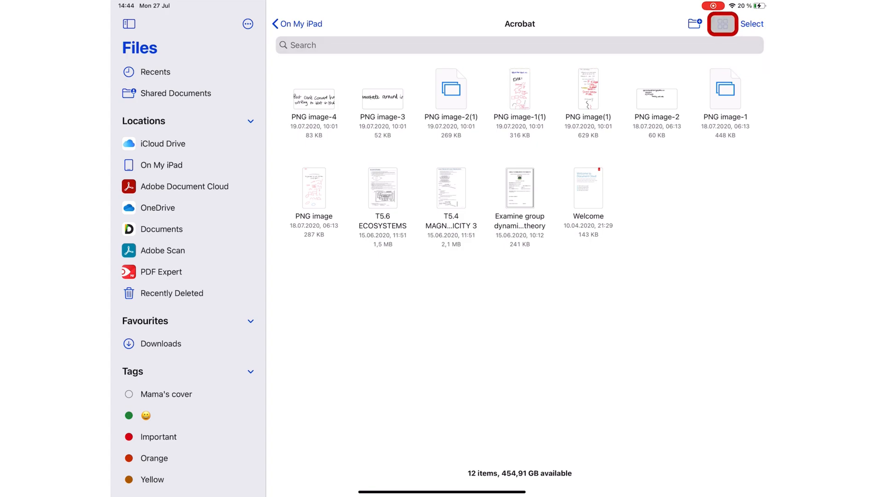
pyautogui.click(721, 24)
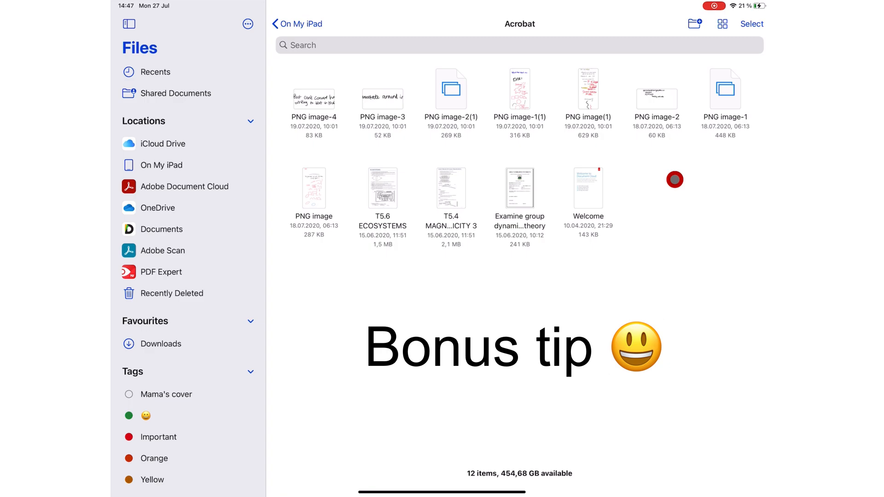
# Select T5.6 ECOSYSTEMS and Welcome and run Create PDF on them.
pyautogui.click(752, 24)
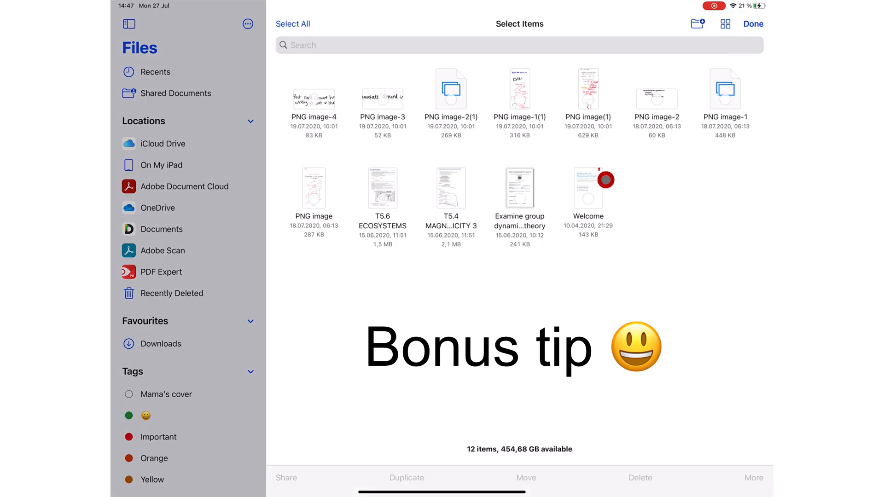
pyautogui.click(382, 189)
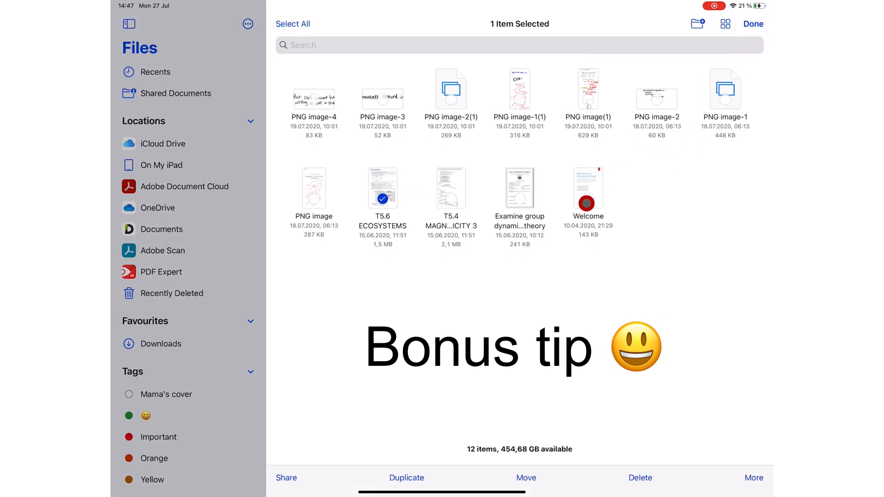
pyautogui.click(587, 188)
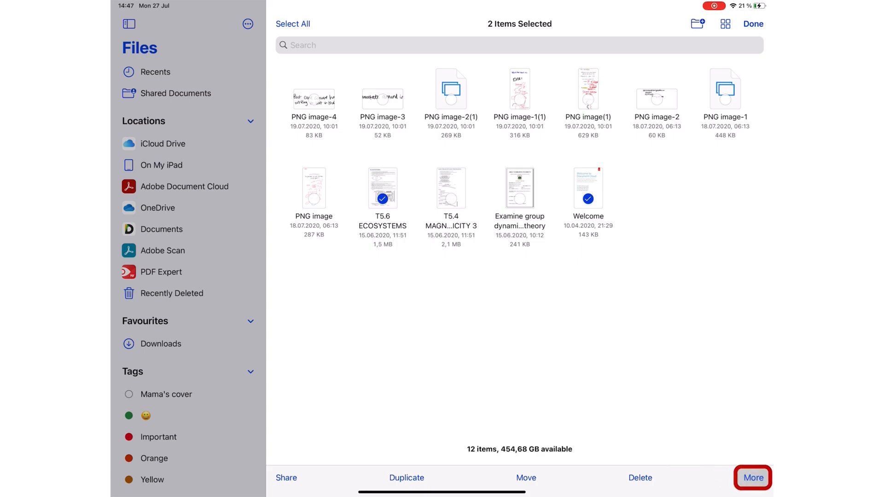
pyautogui.click(753, 478)
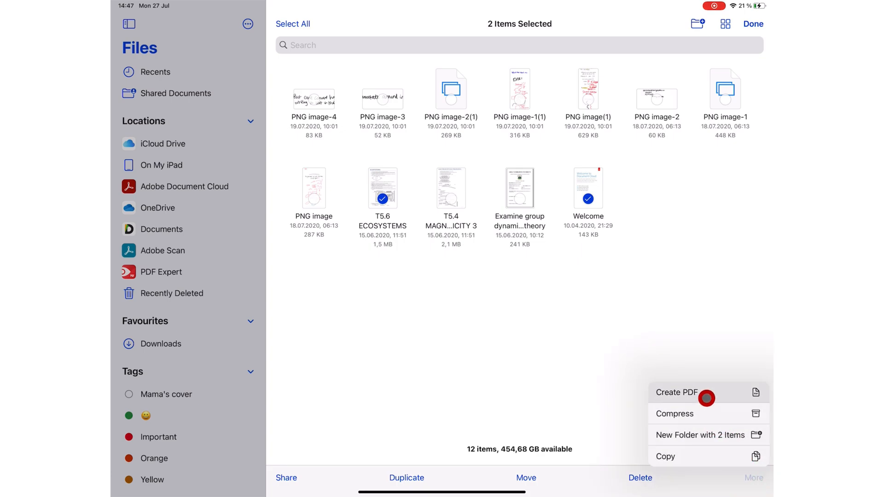
pyautogui.click(678, 392)
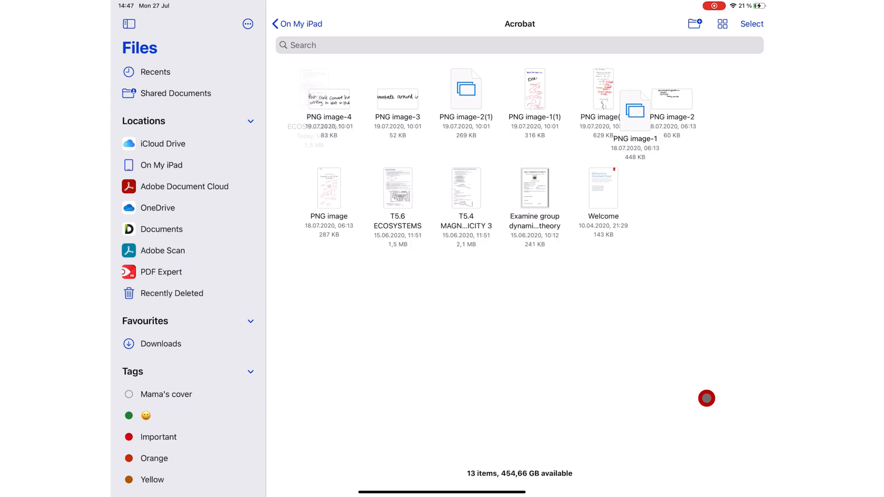